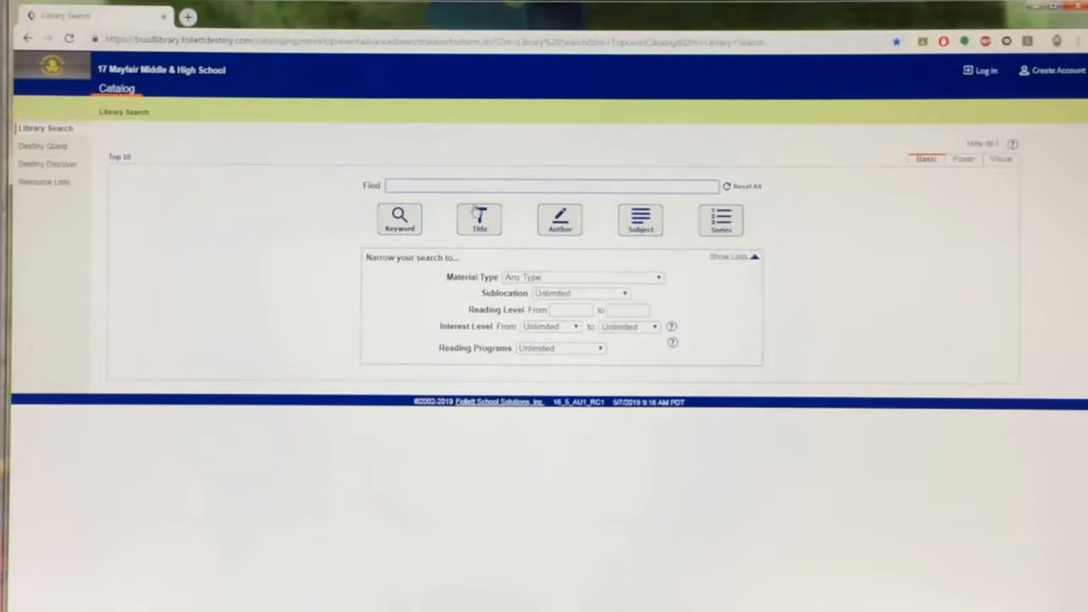
Search the catalog by Title for 'the enemy', returning 20 matching results
{"action": "left_click", "coordinate": [550, 185]}
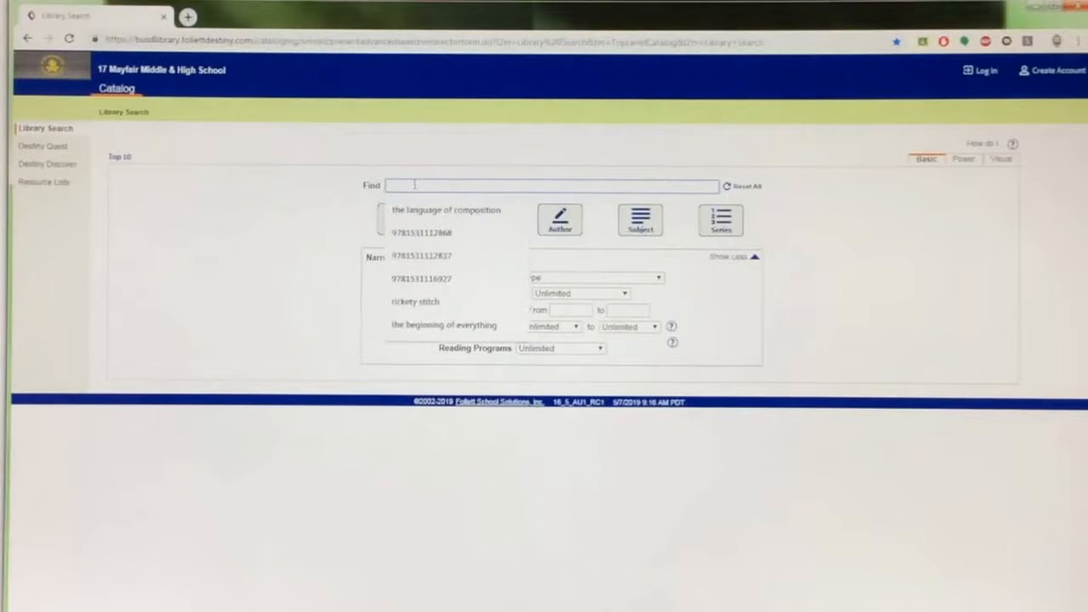
{"action": "type", "text": "the enemy"}
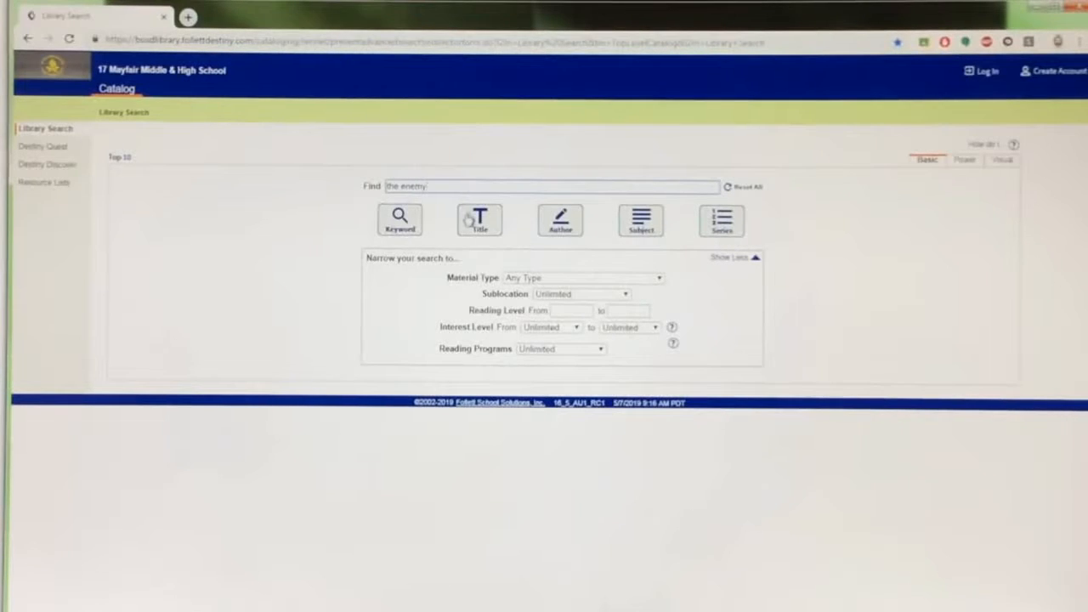
{"action": "left_click", "coordinate": [398, 219]}
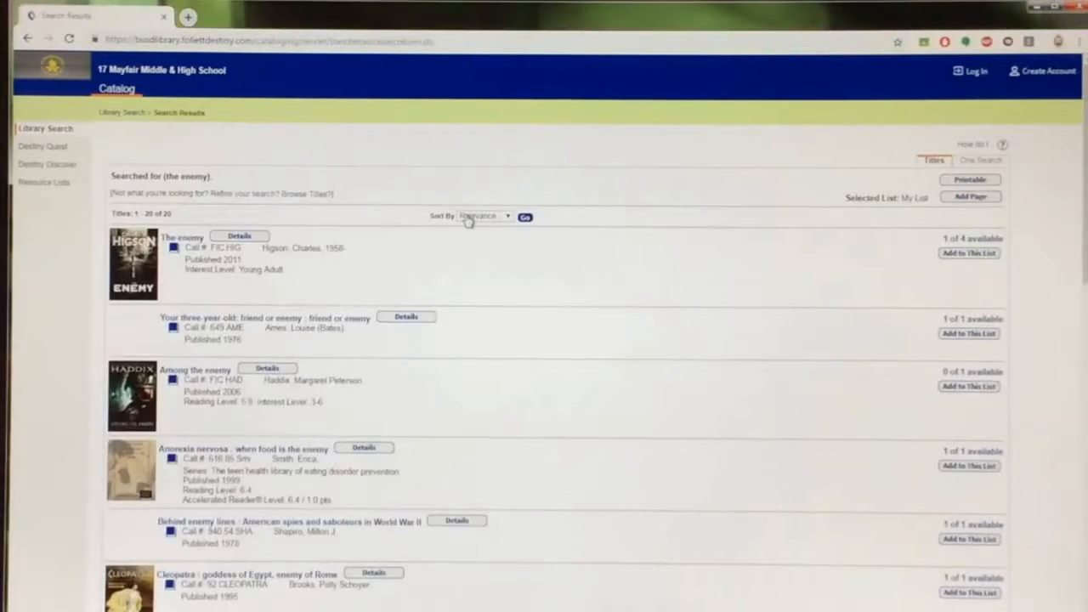
{"action": "mouse_move", "coordinate": [419, 251]}
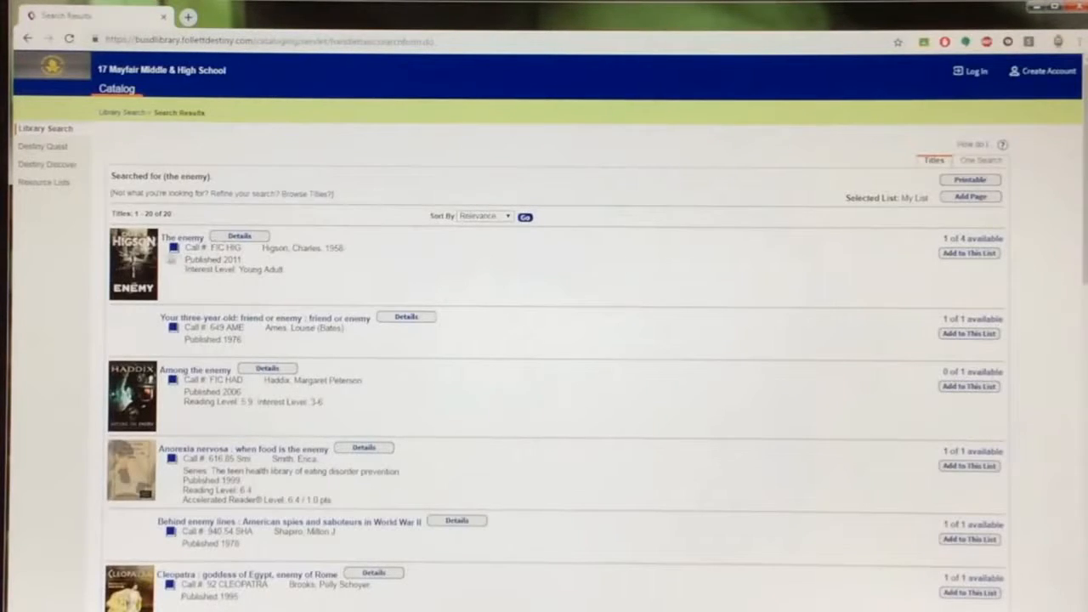
{"action": "mouse_move", "coordinate": [132, 263]}
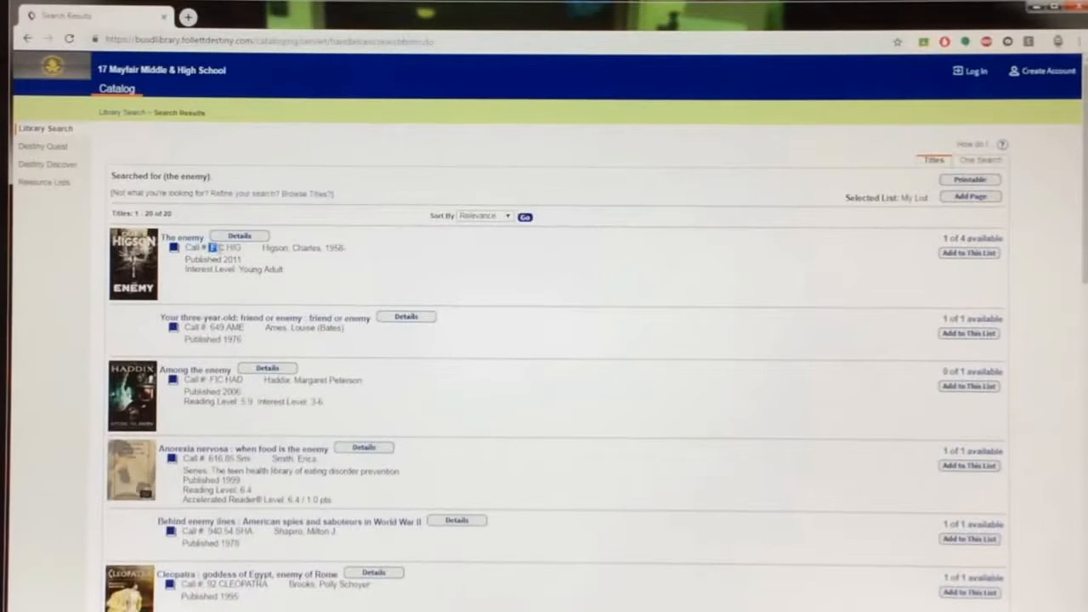
{"action": "double_click", "coordinate": [219, 248]}
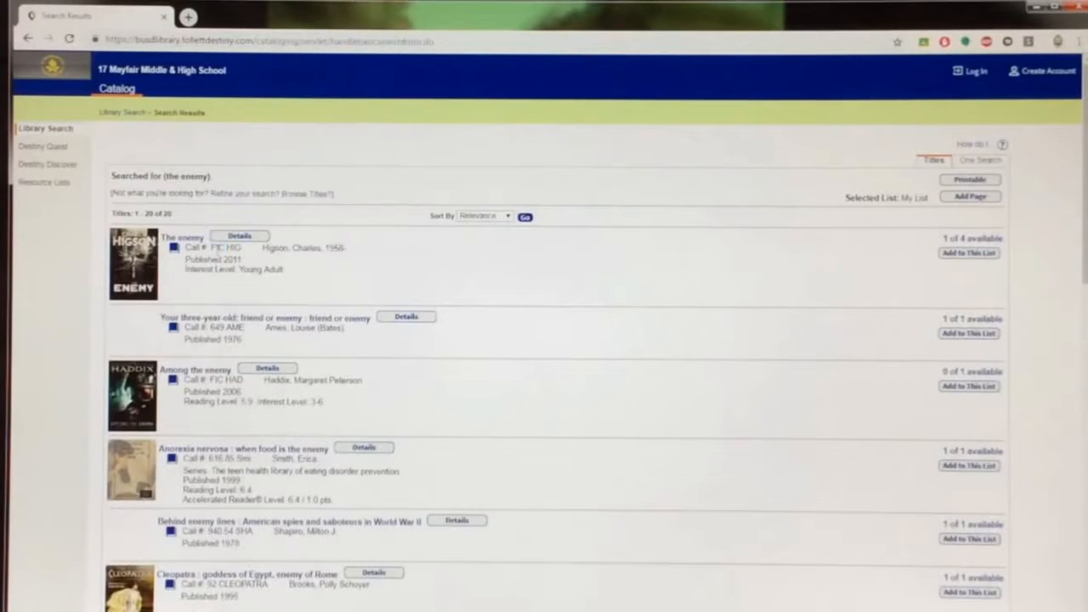
{"action": "double_click", "coordinate": [228, 249]}
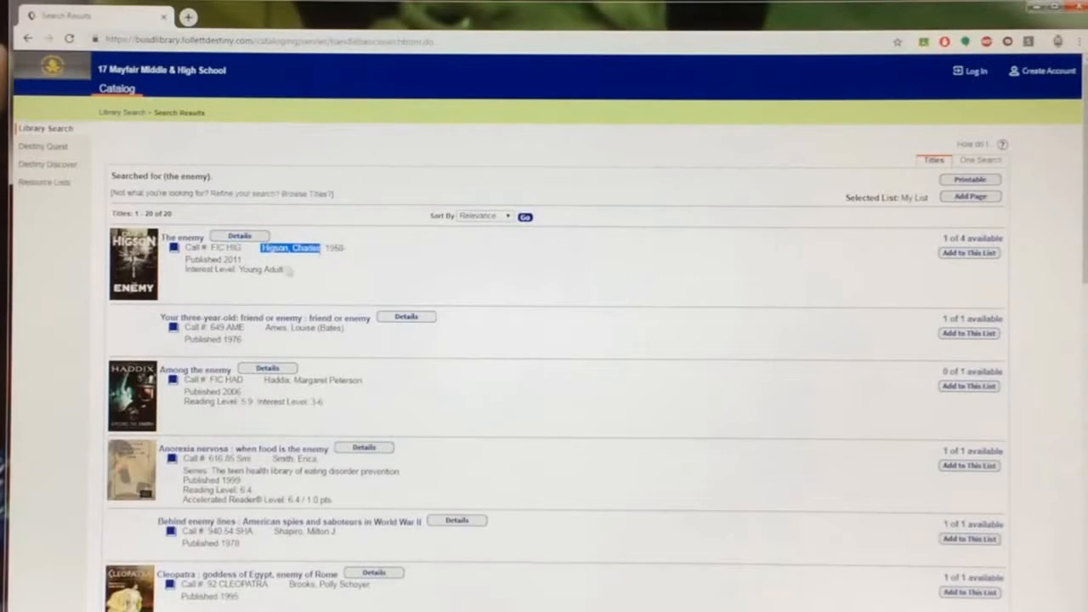
{"action": "mouse_move", "coordinate": [293, 282]}
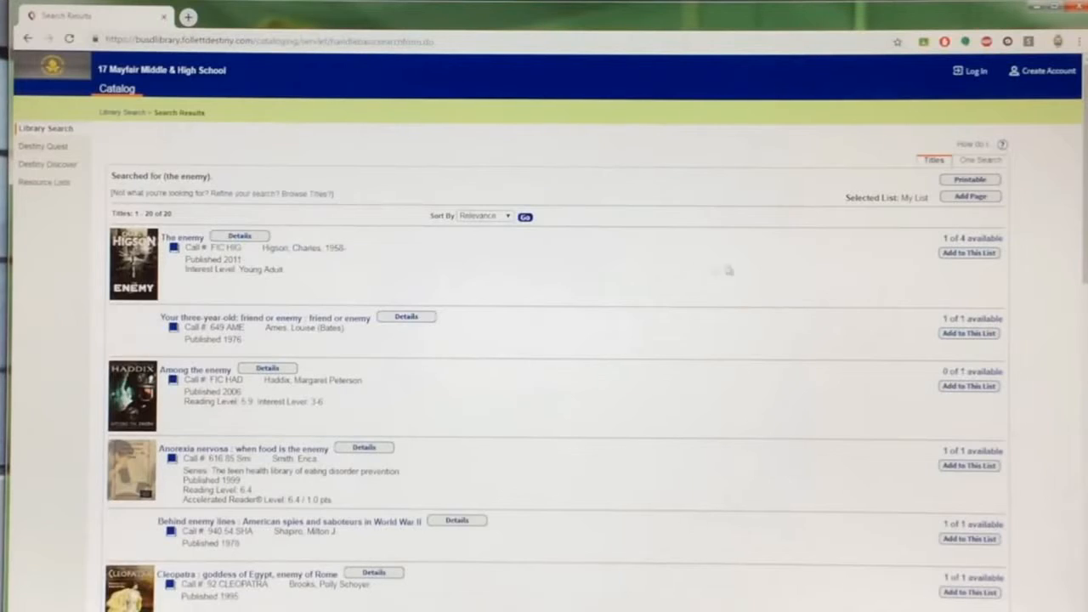
{"action": "mouse_move", "coordinate": [939, 241]}
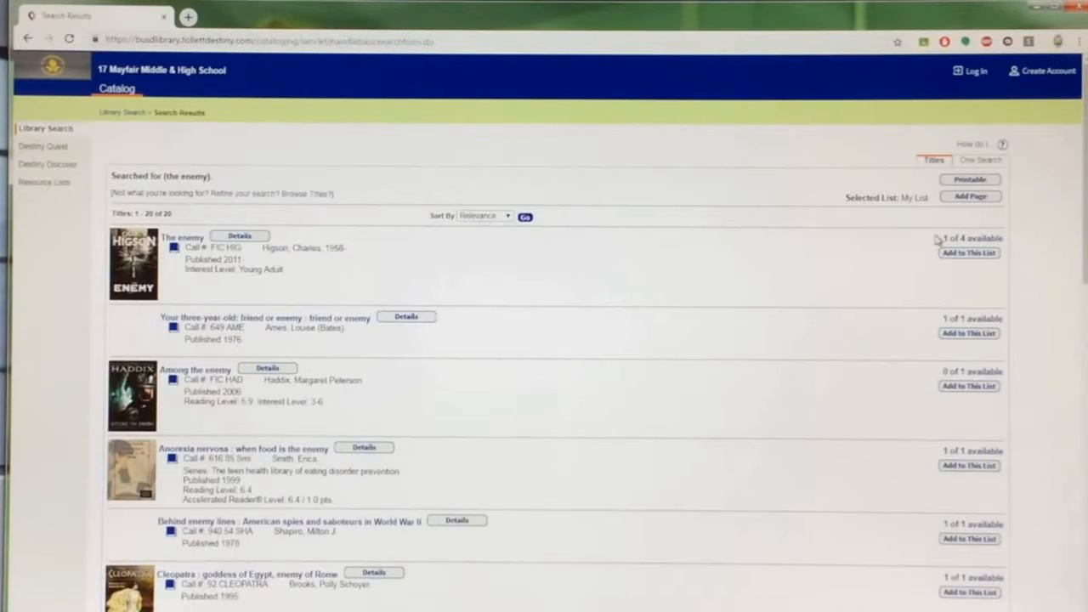